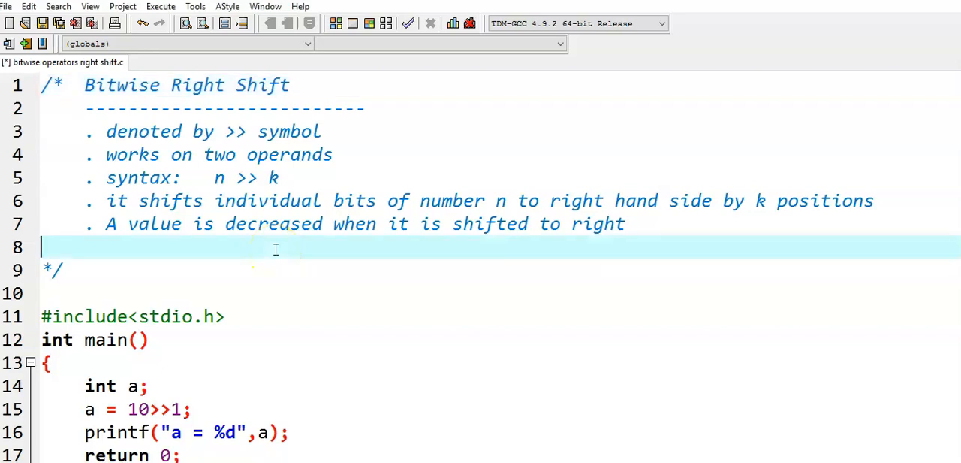
Step: Walk through the comment notes on the >> operator, its two operands and n >> k syntax
{"action": "key", "text": "Up"}
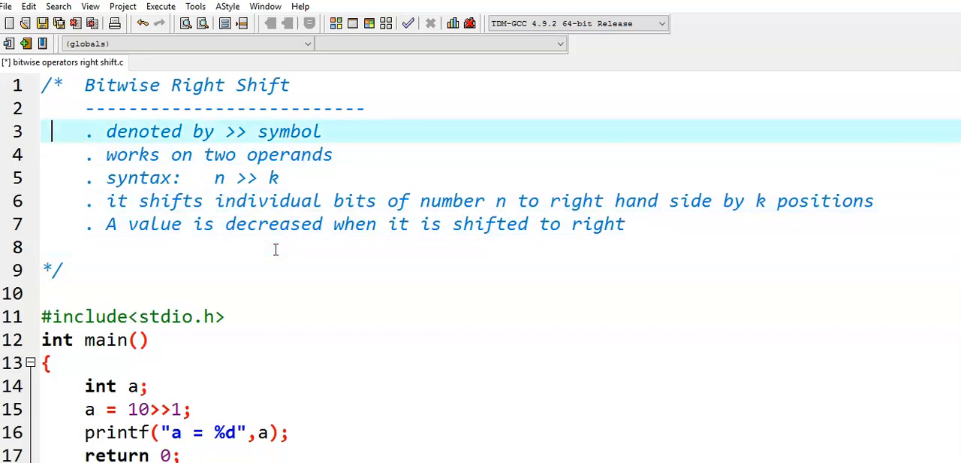
{"action": "left_click", "coordinate": [206, 130]}
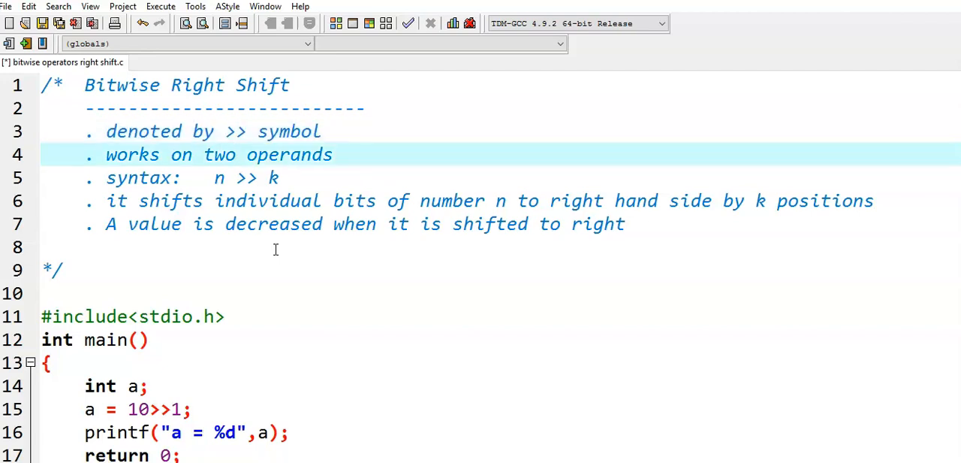
{"action": "left_click", "coordinate": [235, 155]}
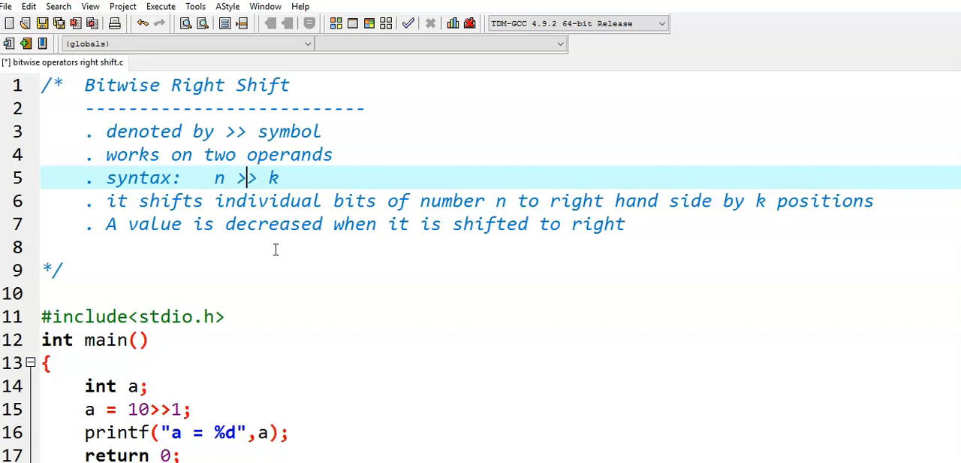
{"action": "double_click", "coordinate": [240, 177]}
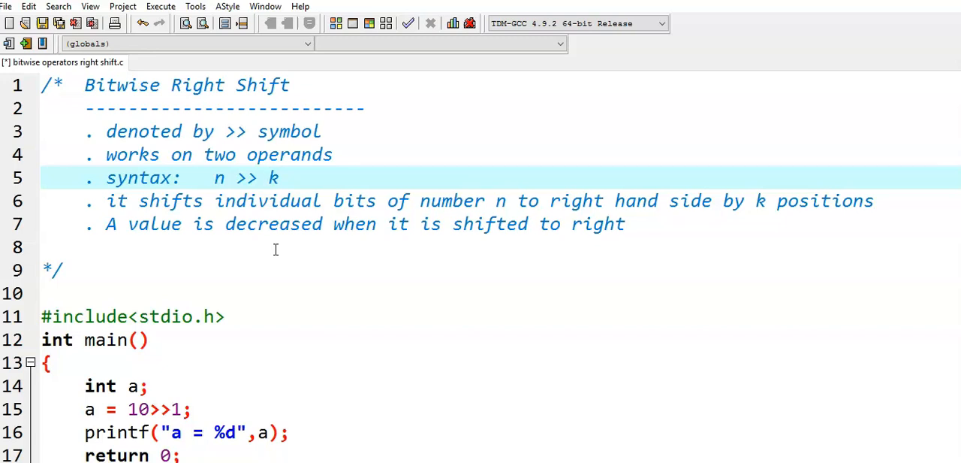
Step: Emphasise the note that right shifting decreases the value, then scroll down to the assignment code
{"action": "left_click", "coordinate": [267, 200]}
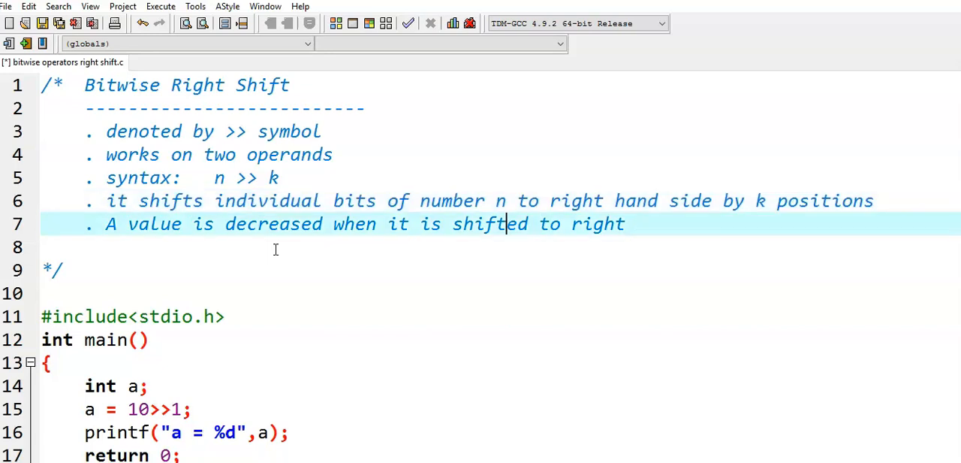
{"action": "left_click", "coordinate": [150, 223]}
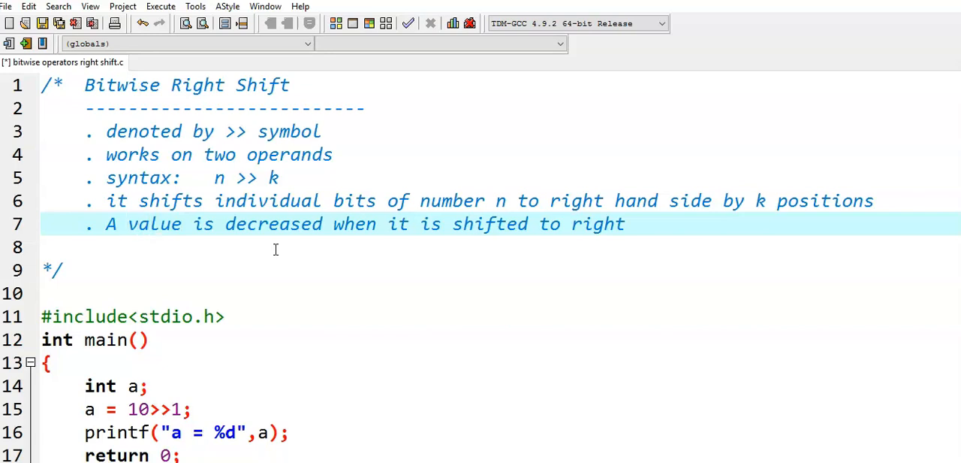
{"action": "left_click", "coordinate": [128, 224]}
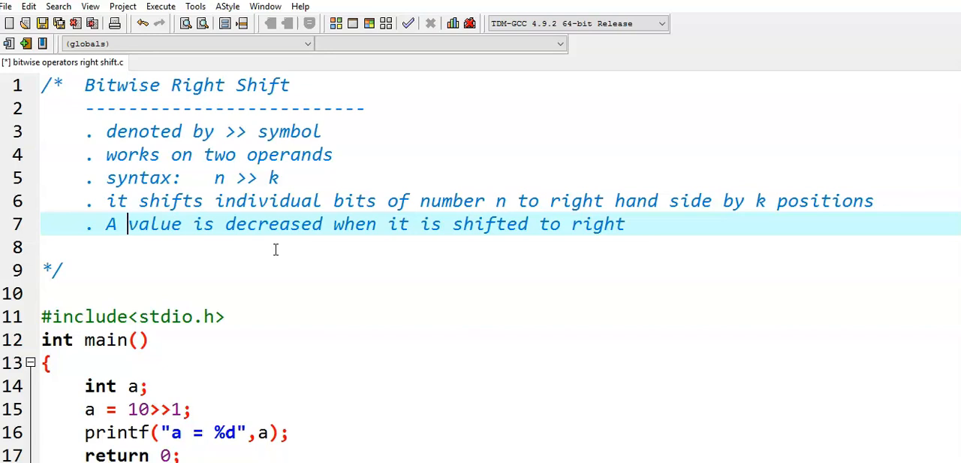
{"action": "scroll", "scroll_direction": "down", "scroll_amount": 3}
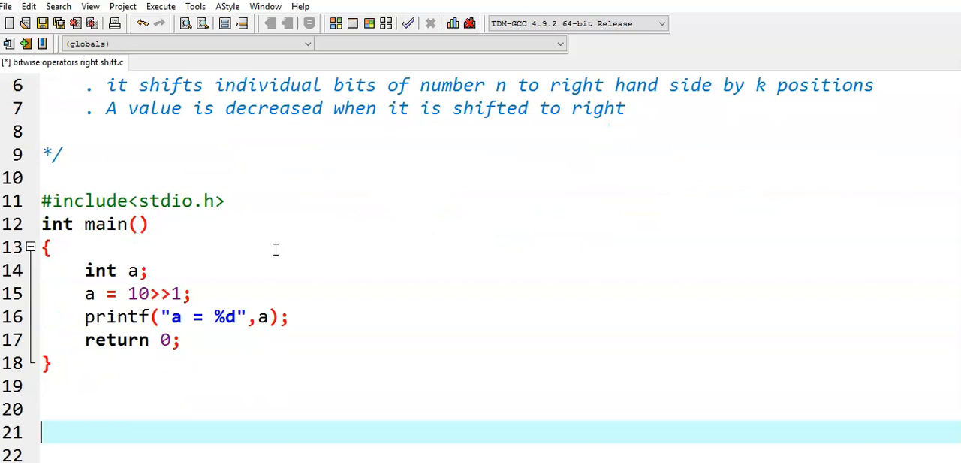
{"action": "left_click", "coordinate": [129, 293]}
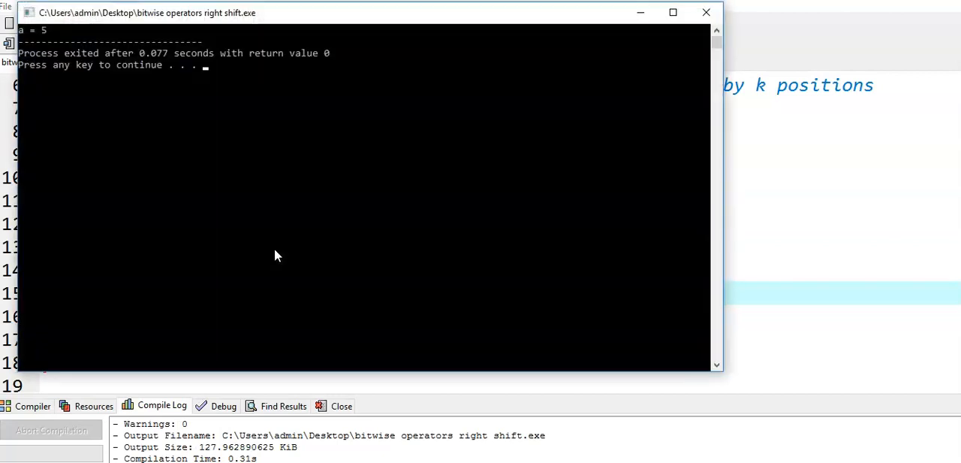
{"action": "mouse_move", "coordinate": [410, 83]}
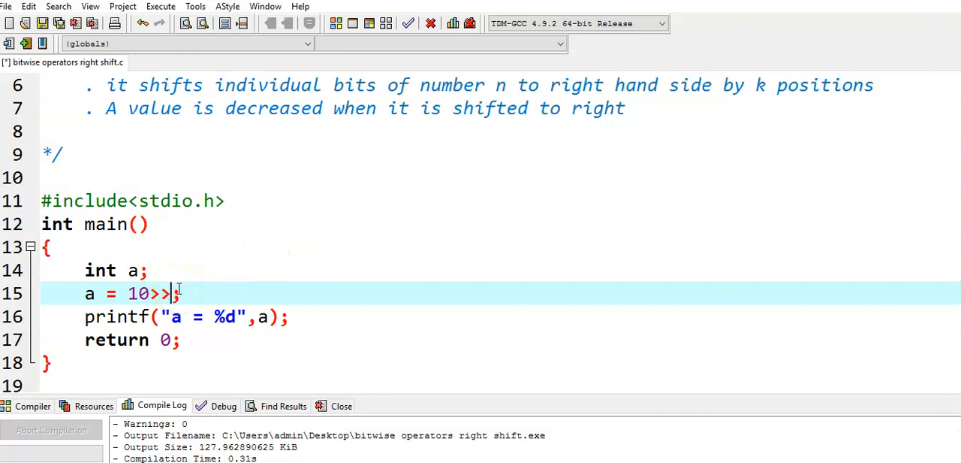
Step: Change the assignment to a = 10>>3 and rerun the program, which prints a = 1
{"action": "type", "text": "3"}
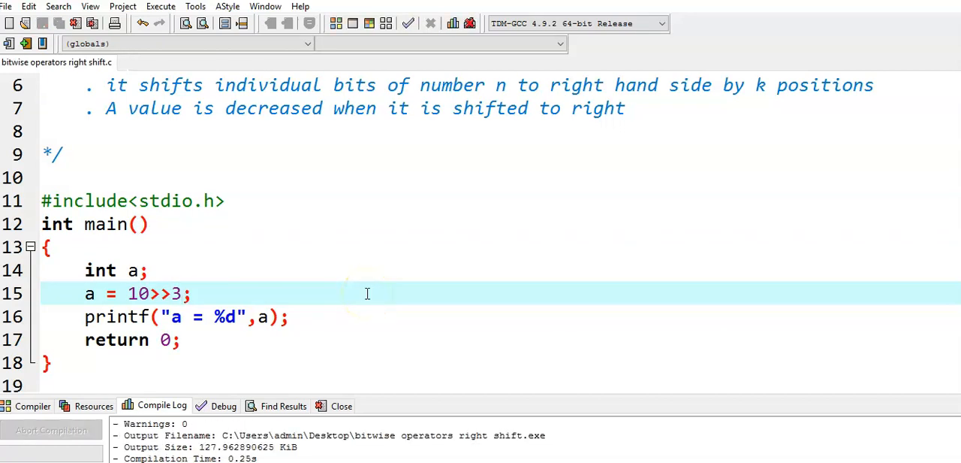
{"action": "left_click", "coordinate": [407, 23]}
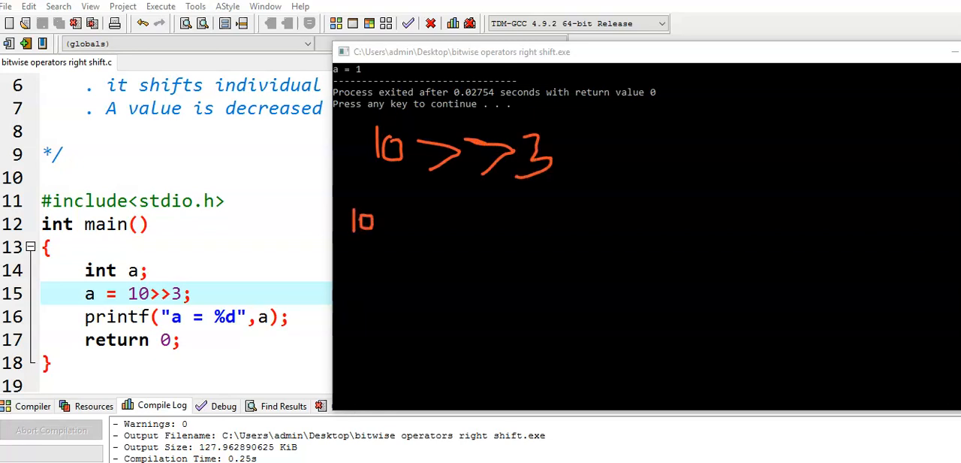
{"action": "left_click_drag", "start_coordinate": [386, 217], "coordinate": [470, 207]}
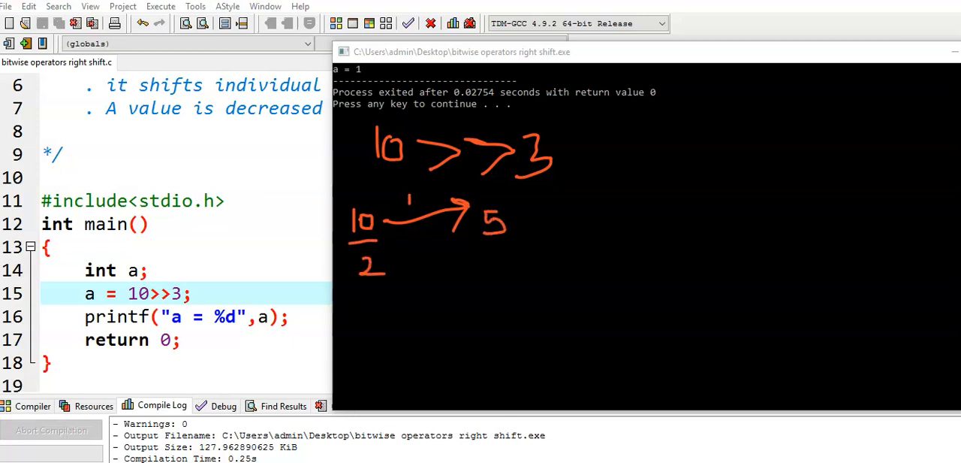
{"action": "left_click_drag", "start_coordinate": [519, 226], "coordinate": [612, 210]}
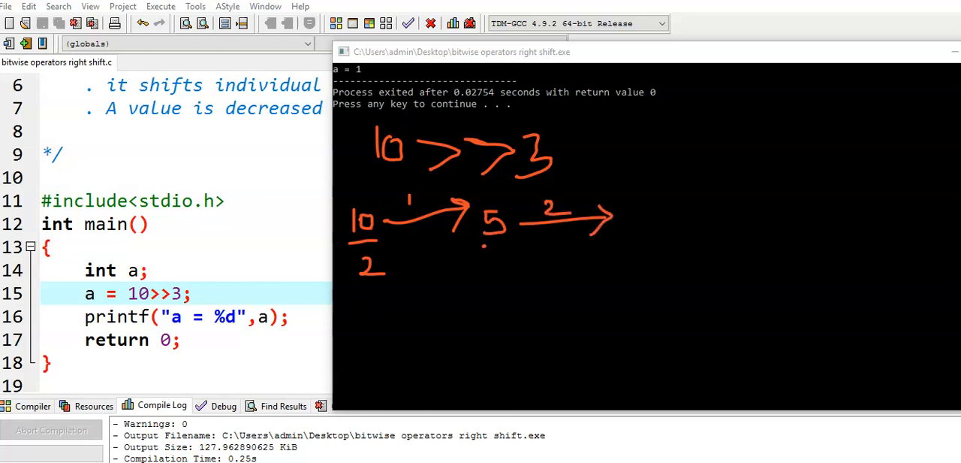
{"action": "left_click_drag", "start_coordinate": [495, 248], "coordinate": [507, 270]}
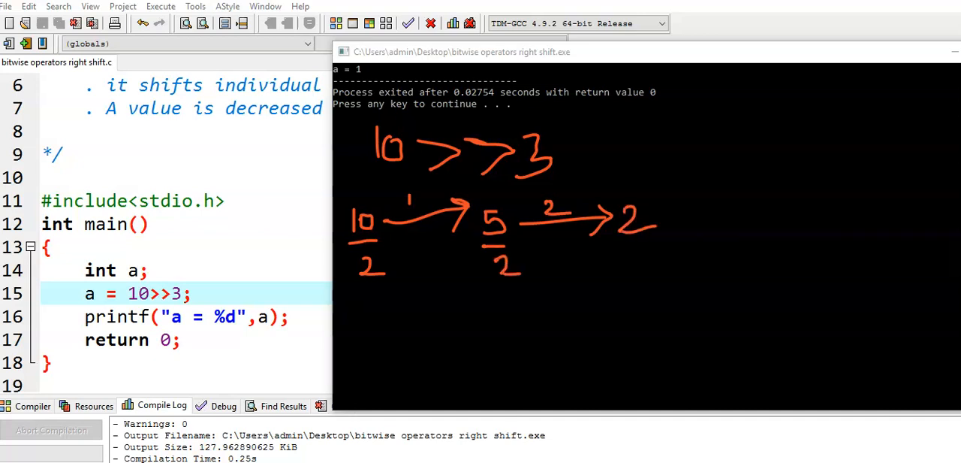
{"action": "left_click_drag", "start_coordinate": [661, 221], "coordinate": [751, 220]}
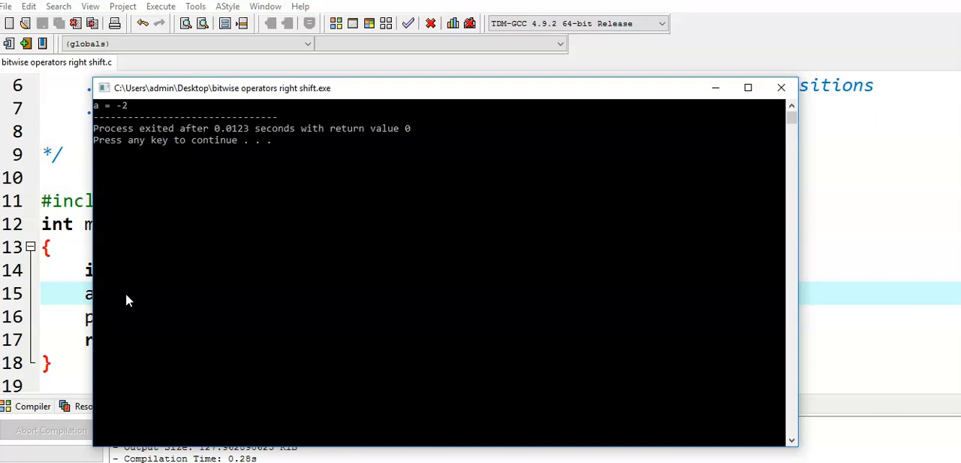
{"action": "mouse_move", "coordinate": [678, 165]}
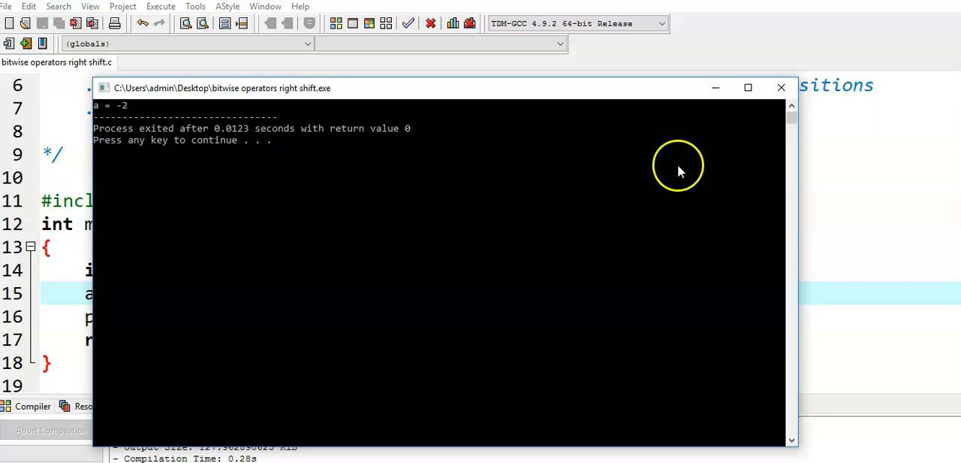